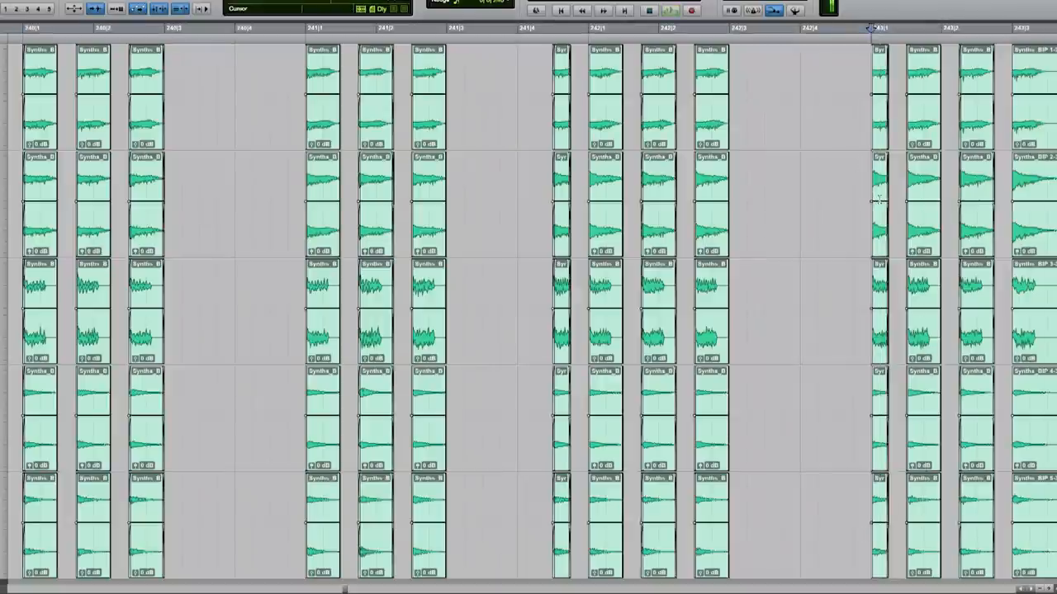
Open and close the AudioSuite Reverse process, then recall the '3: Reverse' window configuration.
click(197, 6)
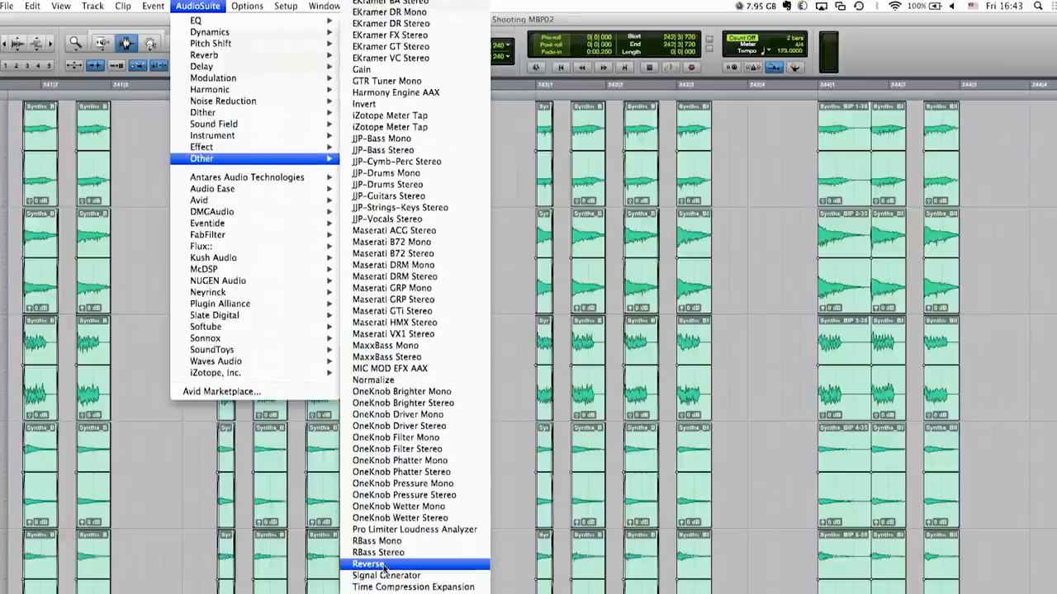
click(368, 564)
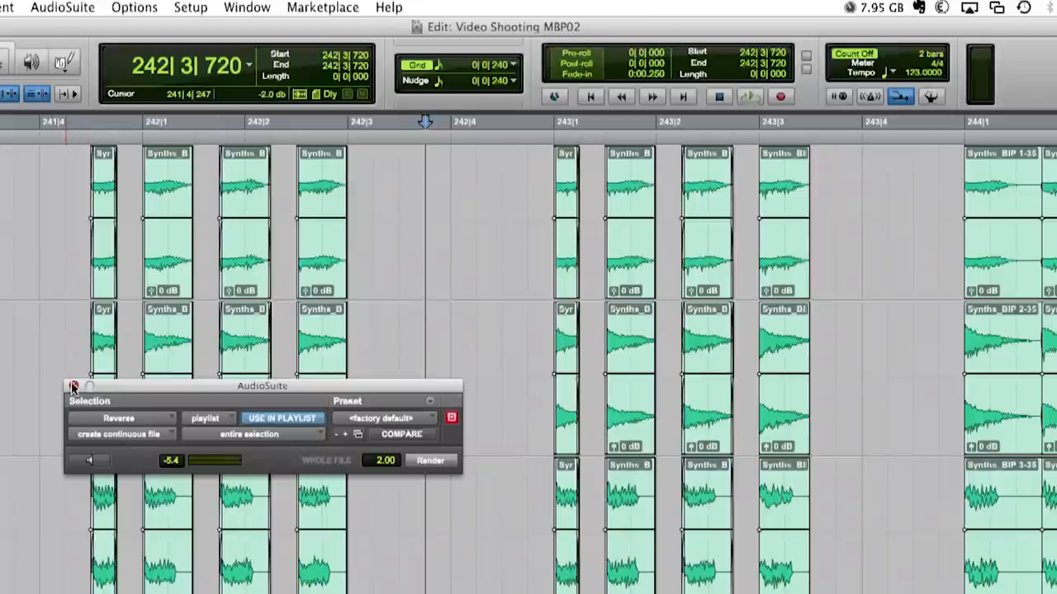
click(247, 7)
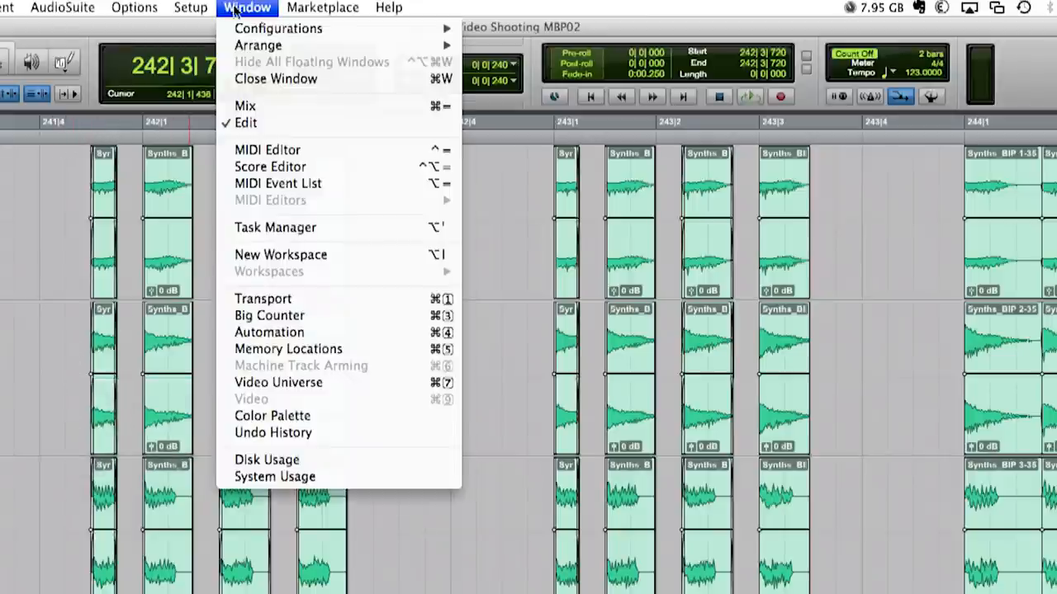
mouse_move(278, 28)
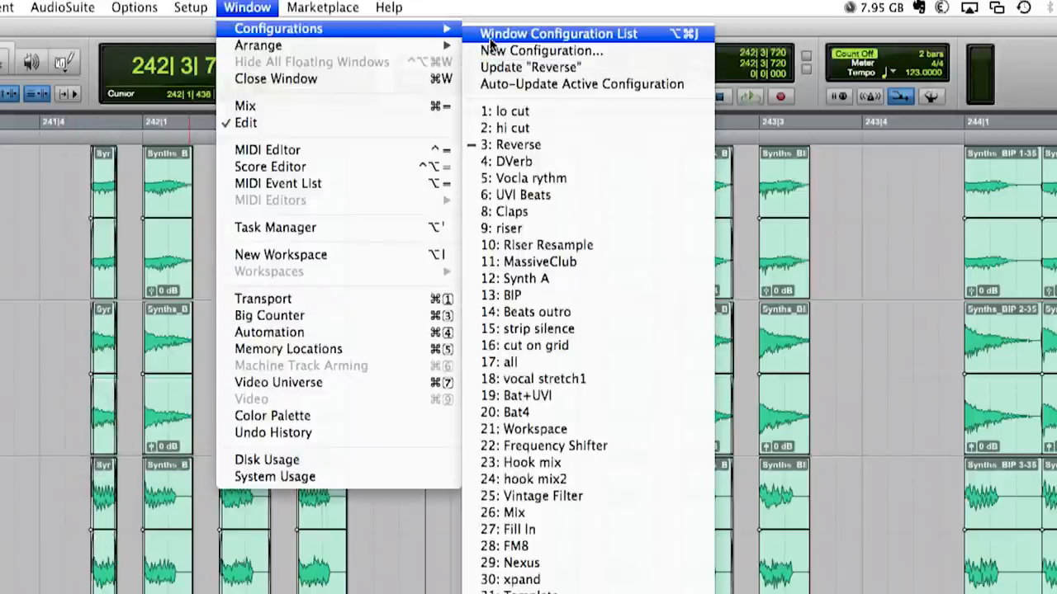
click(558, 33)
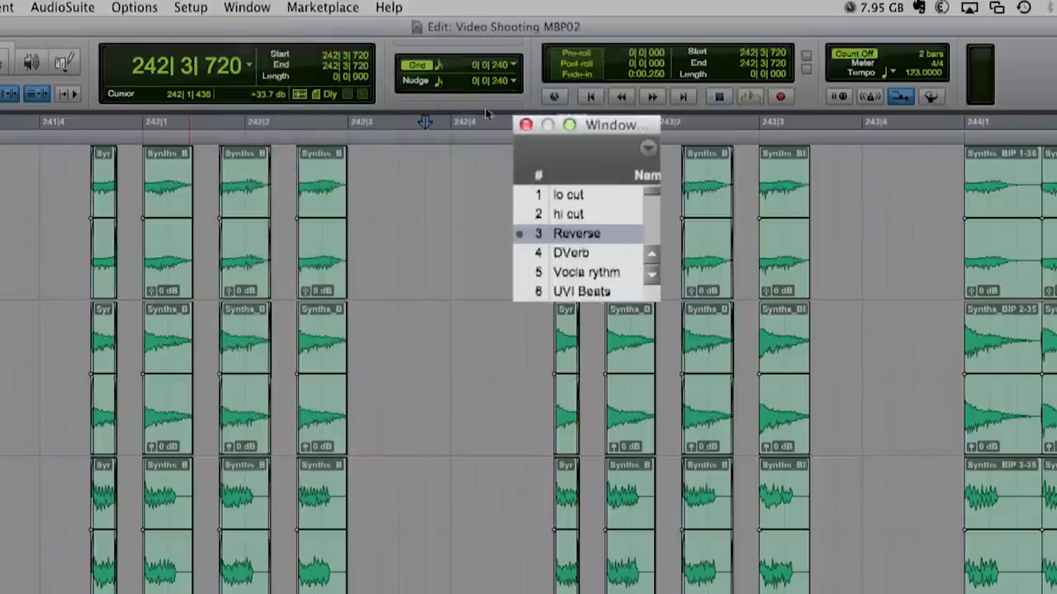
click(577, 233)
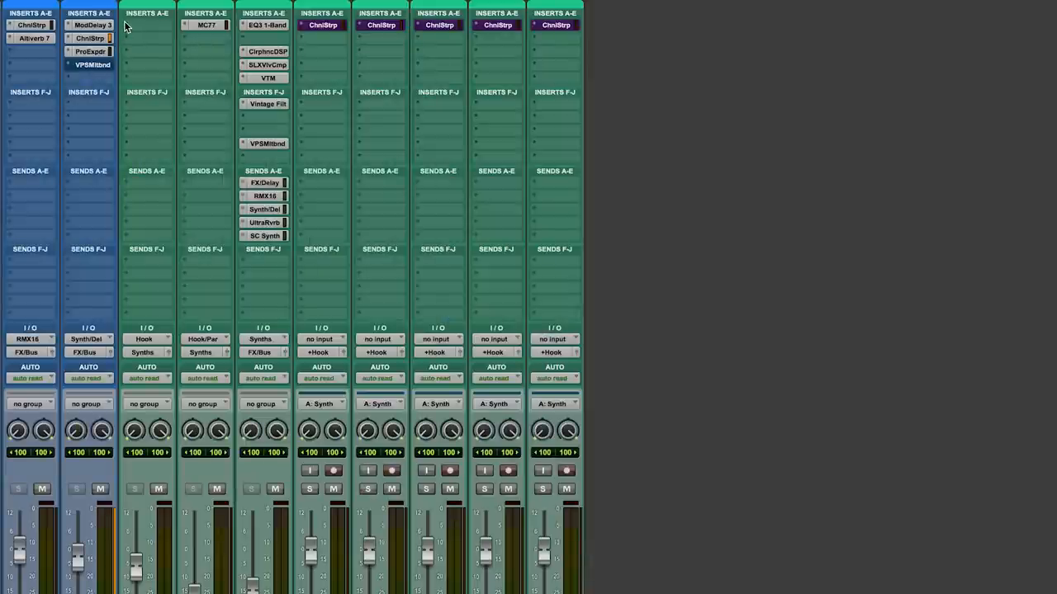
Begin adding a plug-in insert to the Hook bus.
click(146, 24)
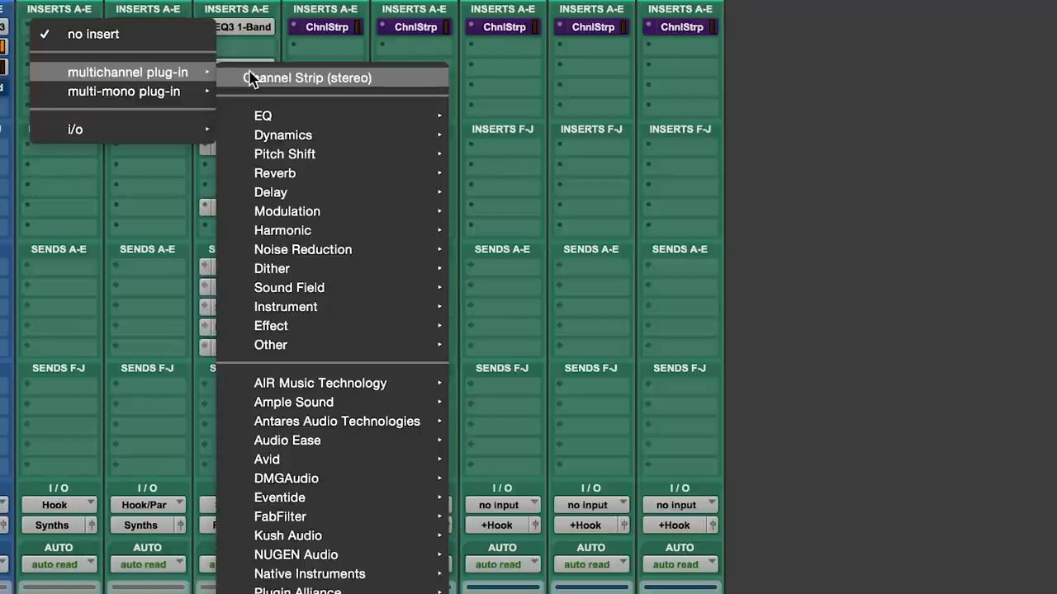
mouse_move(199, 79)
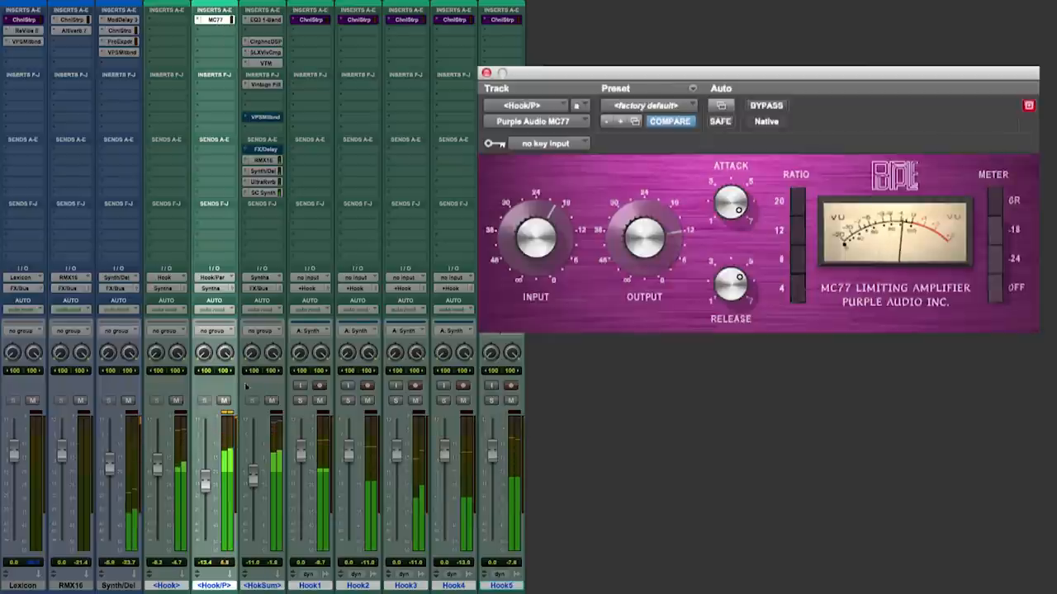
Open HokSum's Clariphonic EQ and A/B the Clariphonic and X-ValveComp by toggling bypass.
click(224, 401)
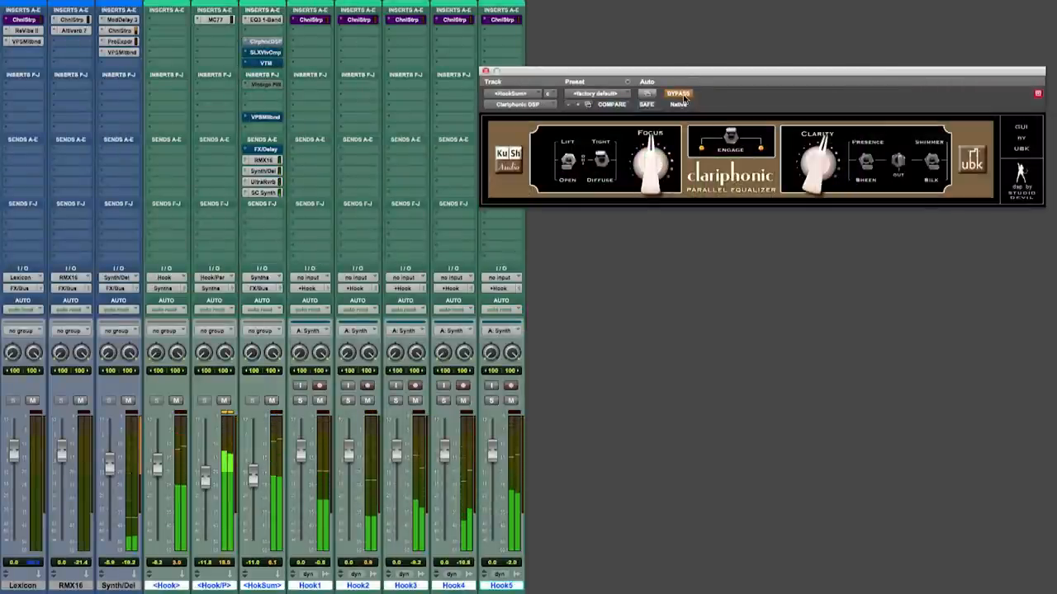
click(678, 93)
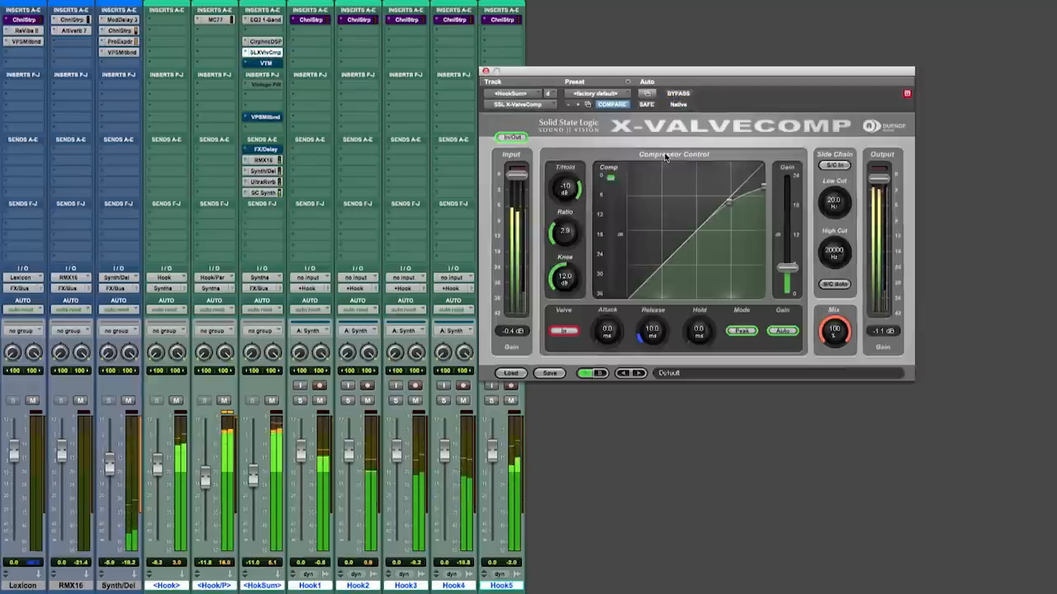
click(677, 94)
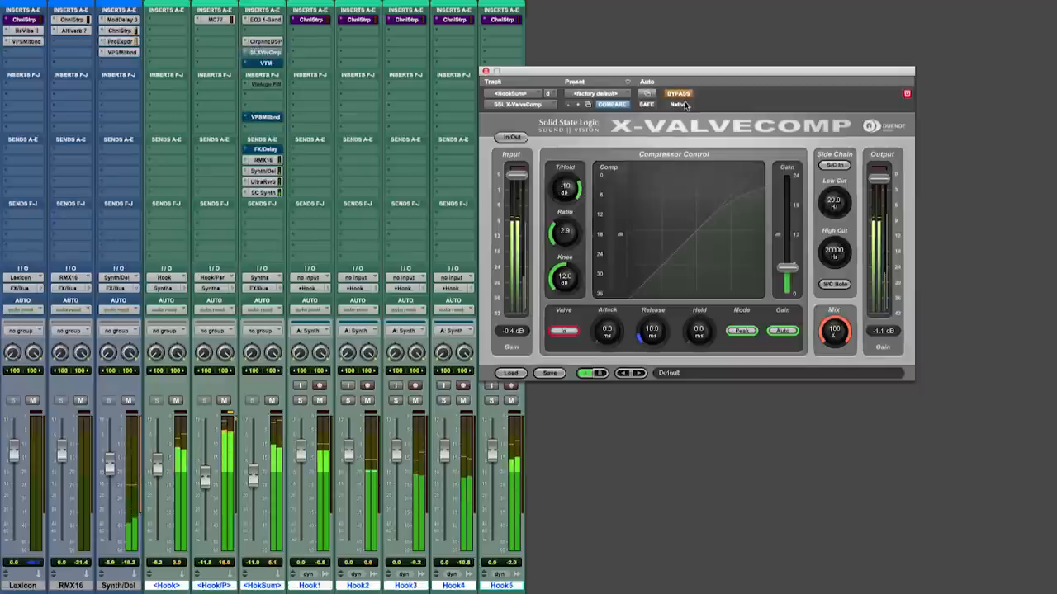
click(677, 93)
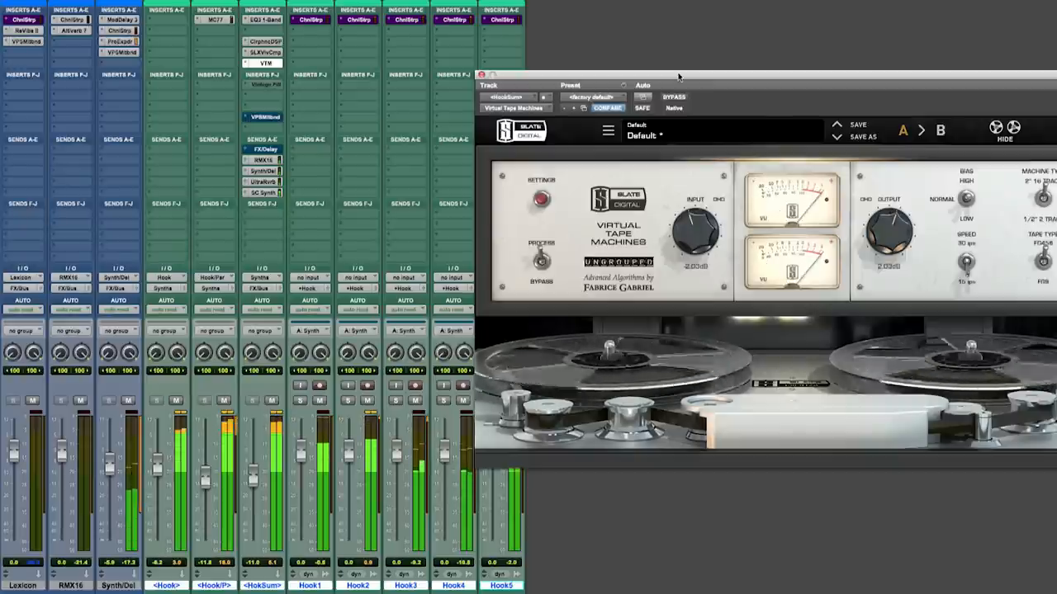
A/B the Virtual Tape Machines, then set Vintage Filter cutoff to 520 Hz and close it.
click(673, 96)
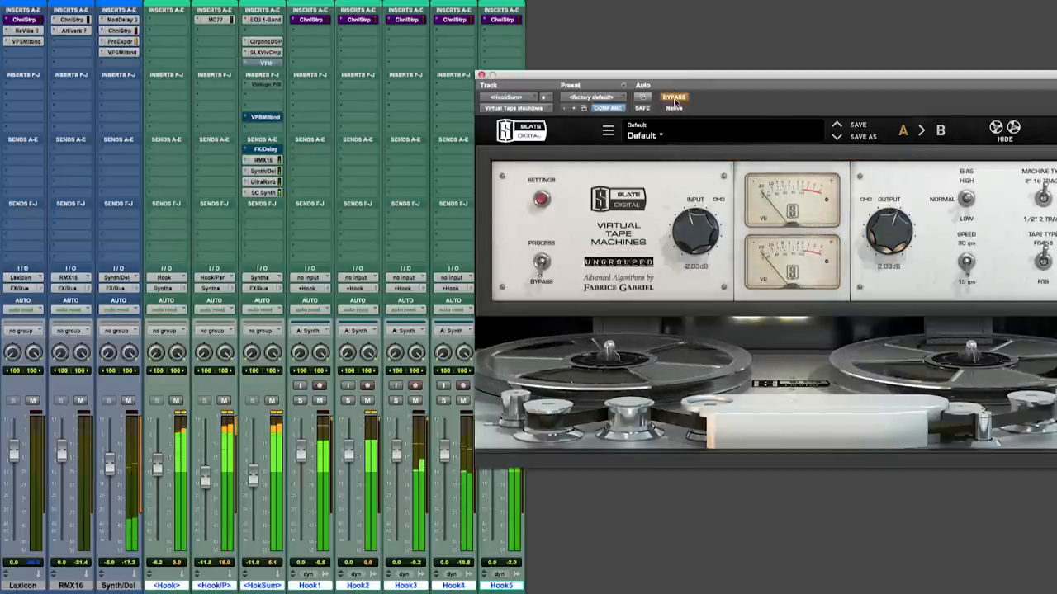
click(674, 97)
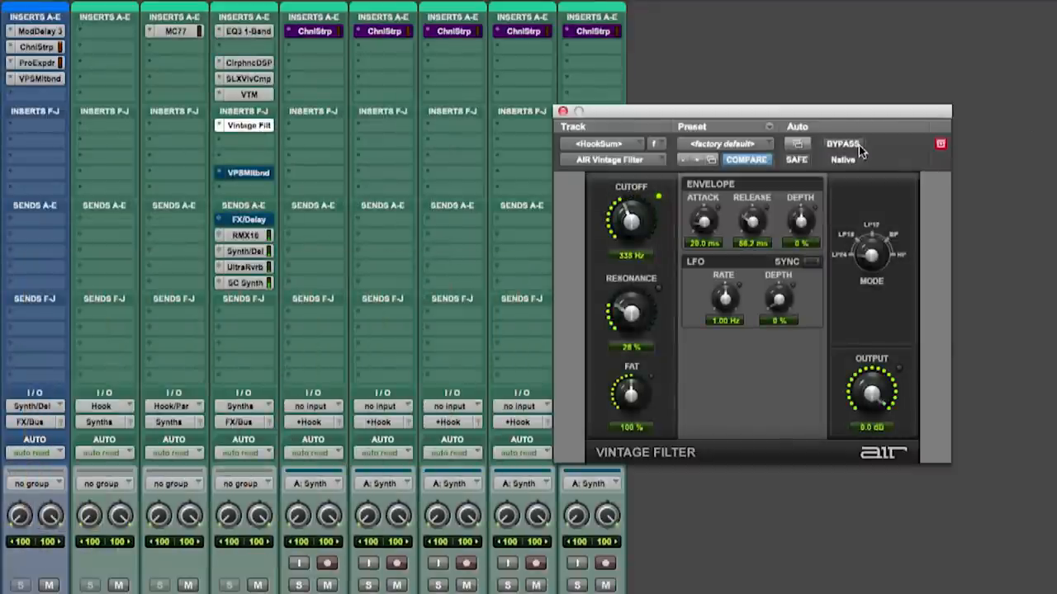
click(843, 143)
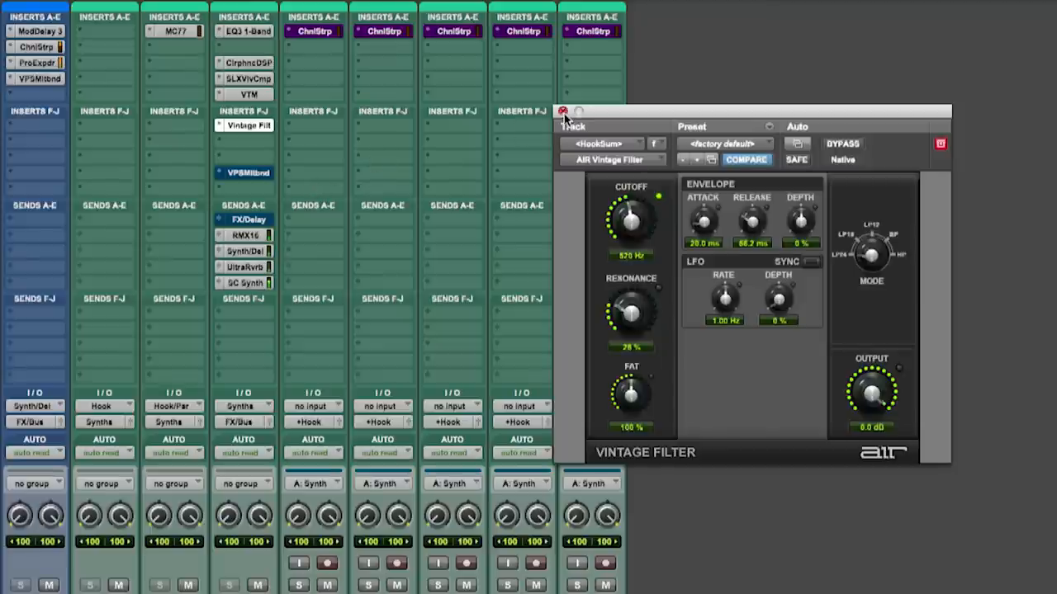
click(564, 111)
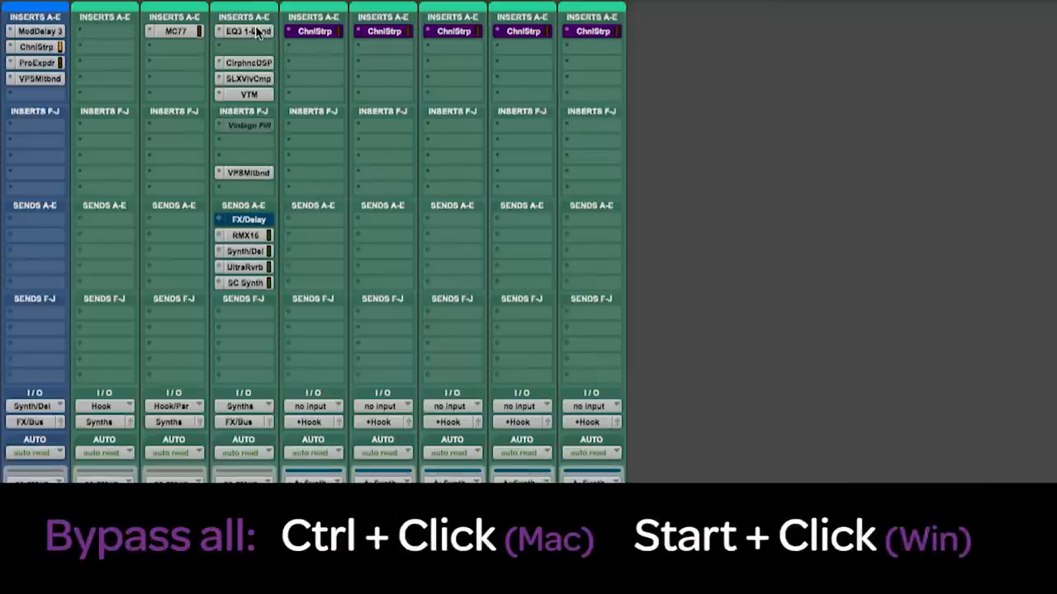
Ctrl-click an insert on HokSum to bypass its entire plug-in chain.
click(243, 30)
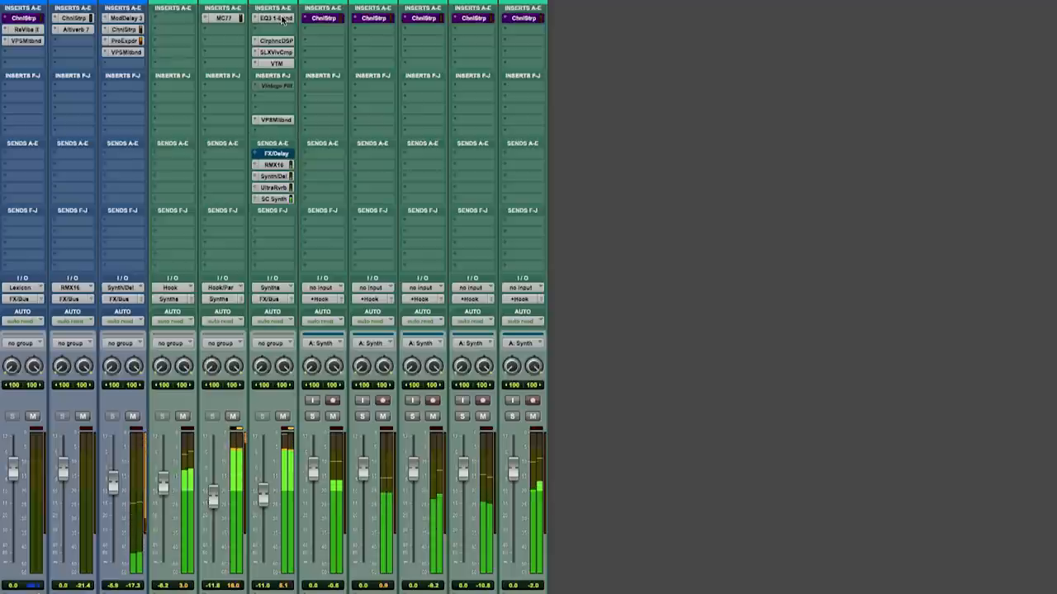
mouse_move(716, 121)
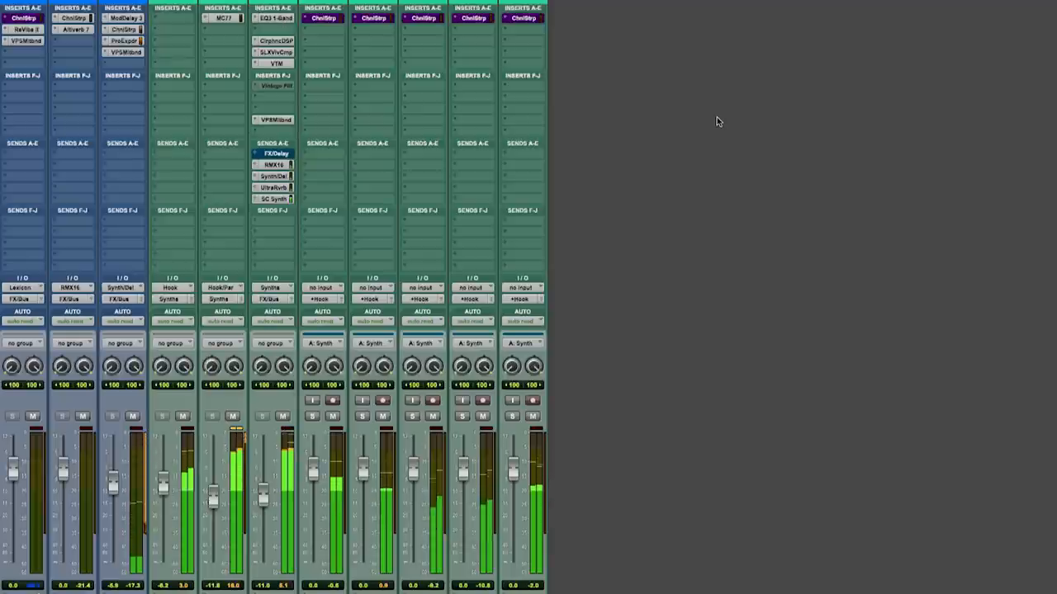